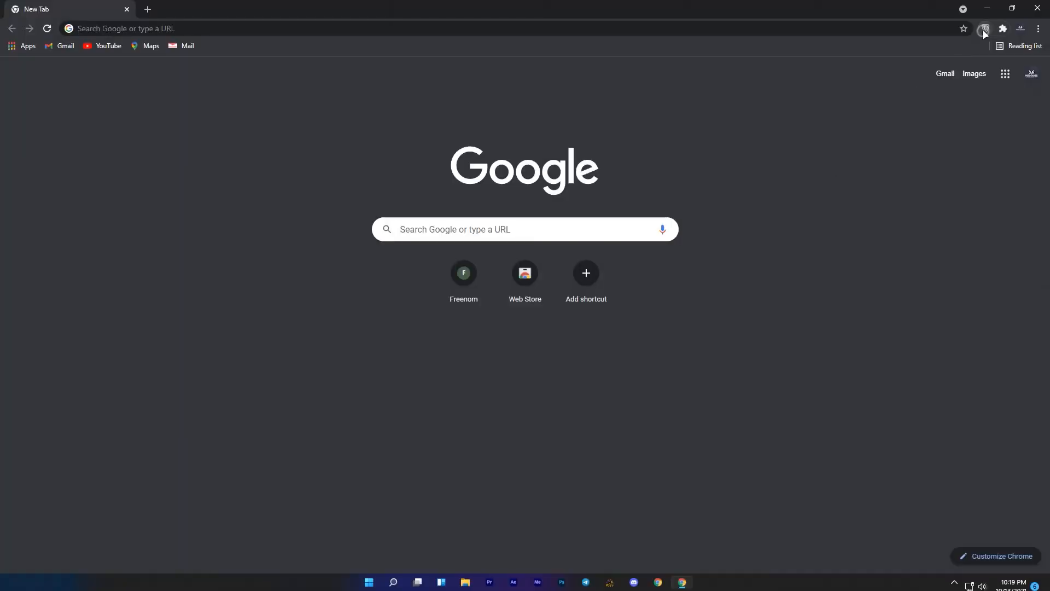
# - Connect the ZenMate VPN to the last-used United States location
pyautogui.click(984, 29)
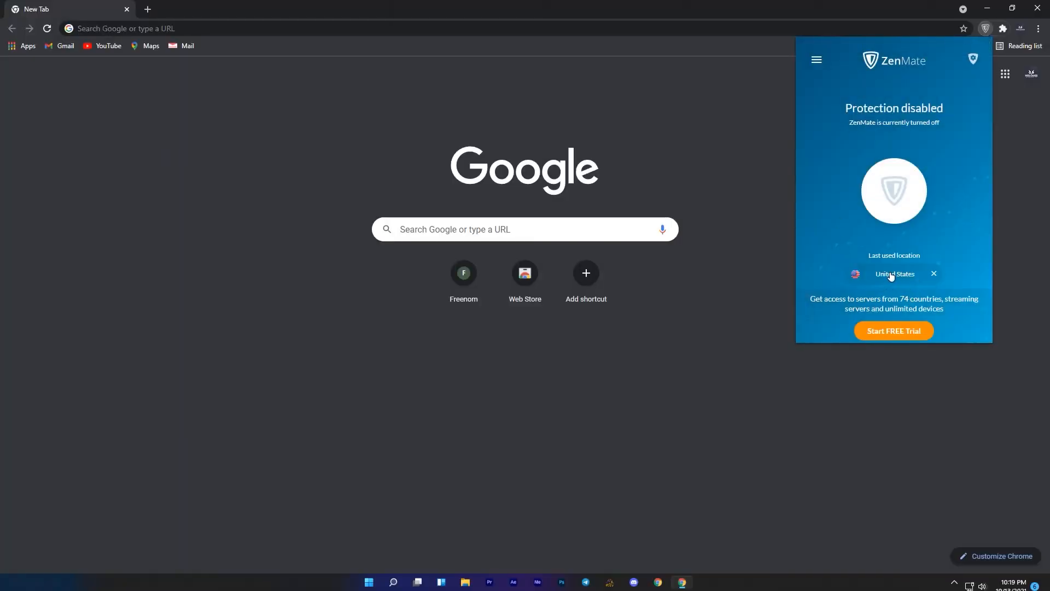
pyautogui.click(893, 190)
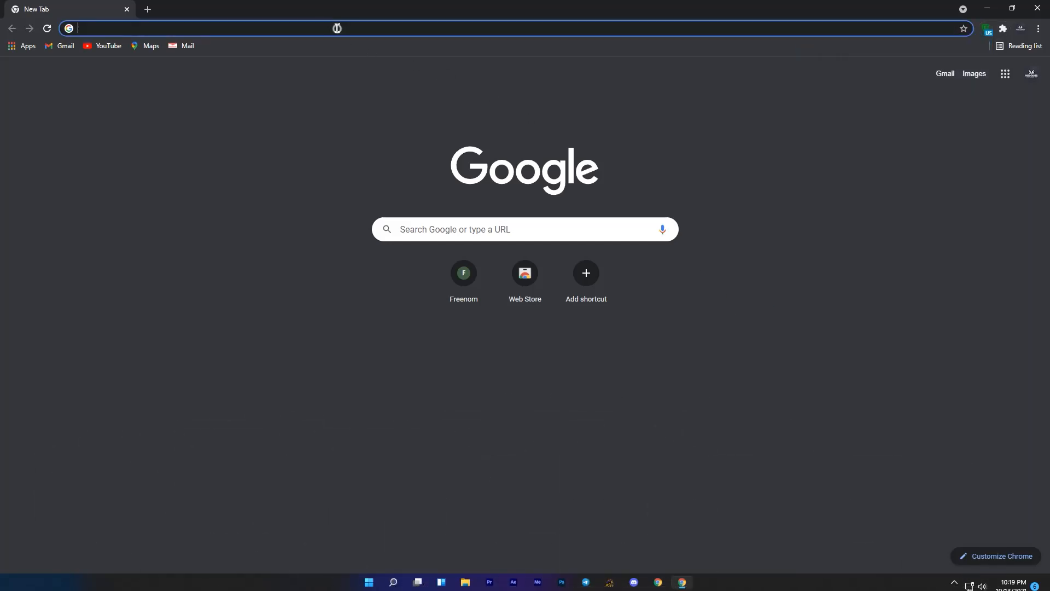
# - Go to freenom.com and check availability of the name beingyt
pyautogui.write('freenom.com/en/index.html?lang=en')
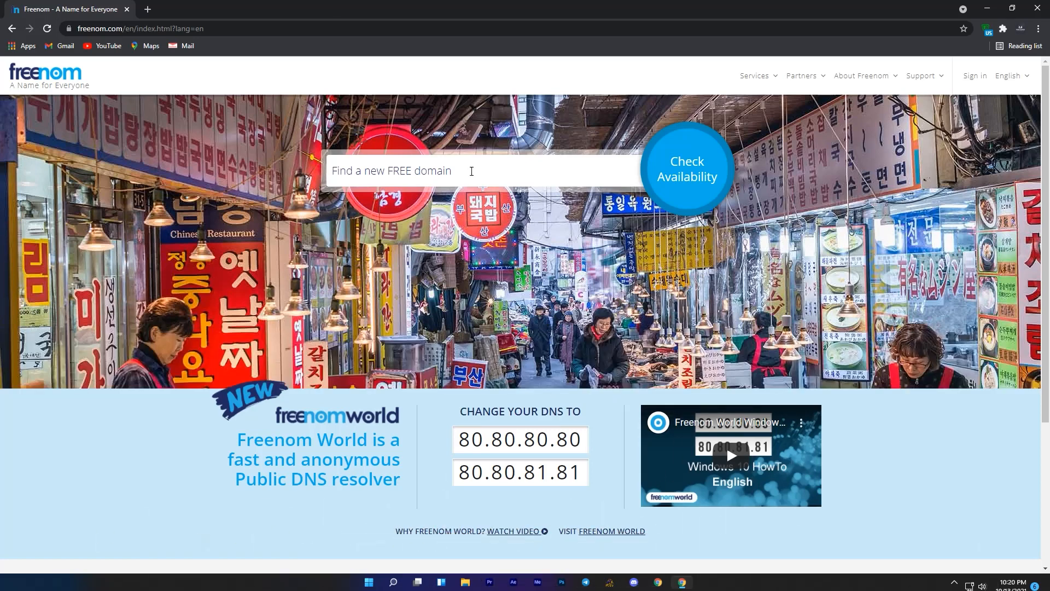
pyautogui.write('beingyt')
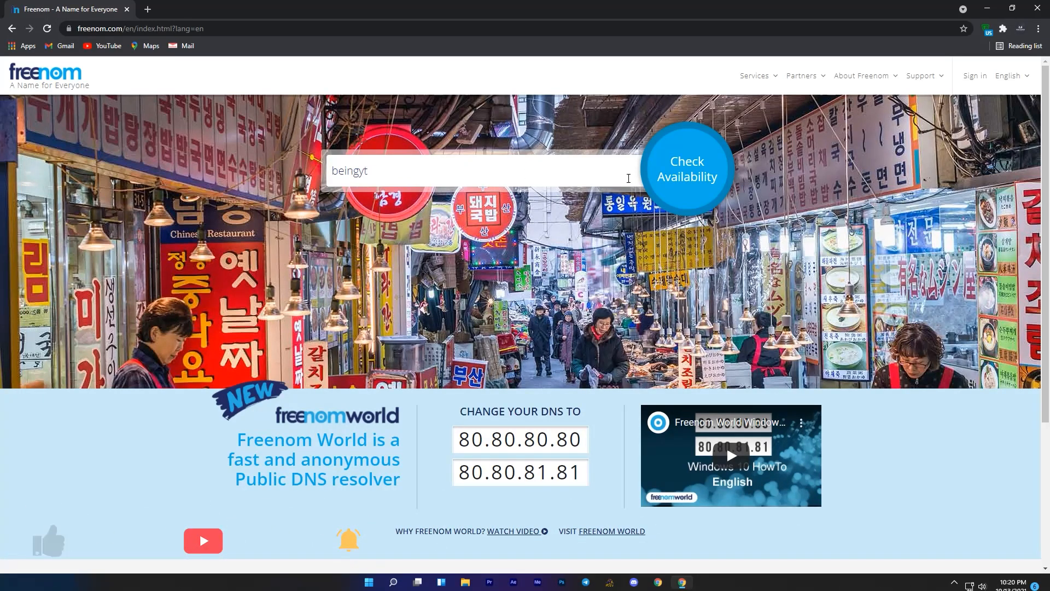
pyautogui.click(684, 168)
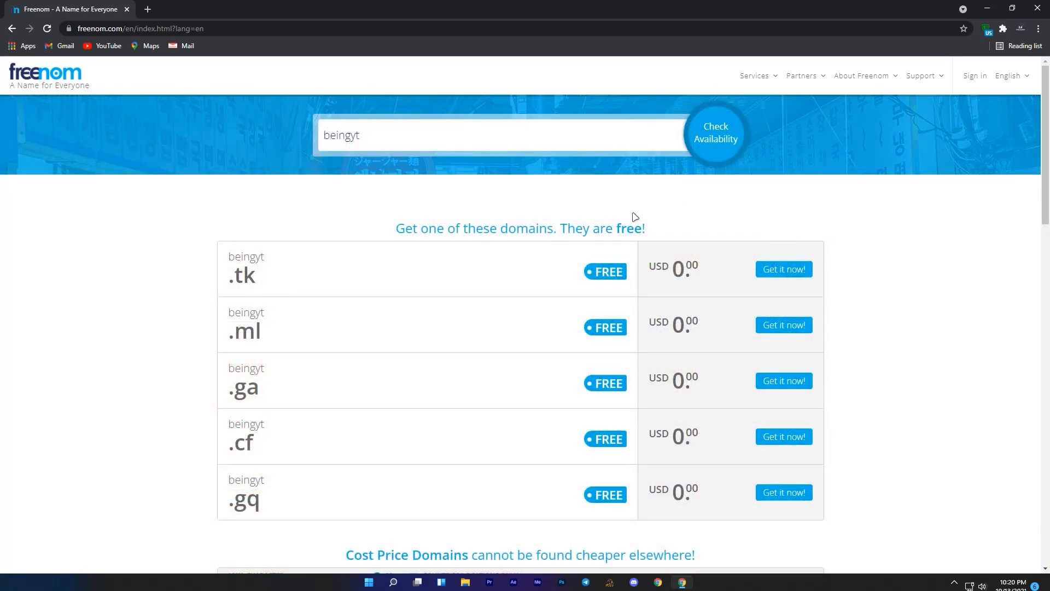
# - After the free claim fails, search again for the exact domain beingyt.tk
pyautogui.click(783, 269)
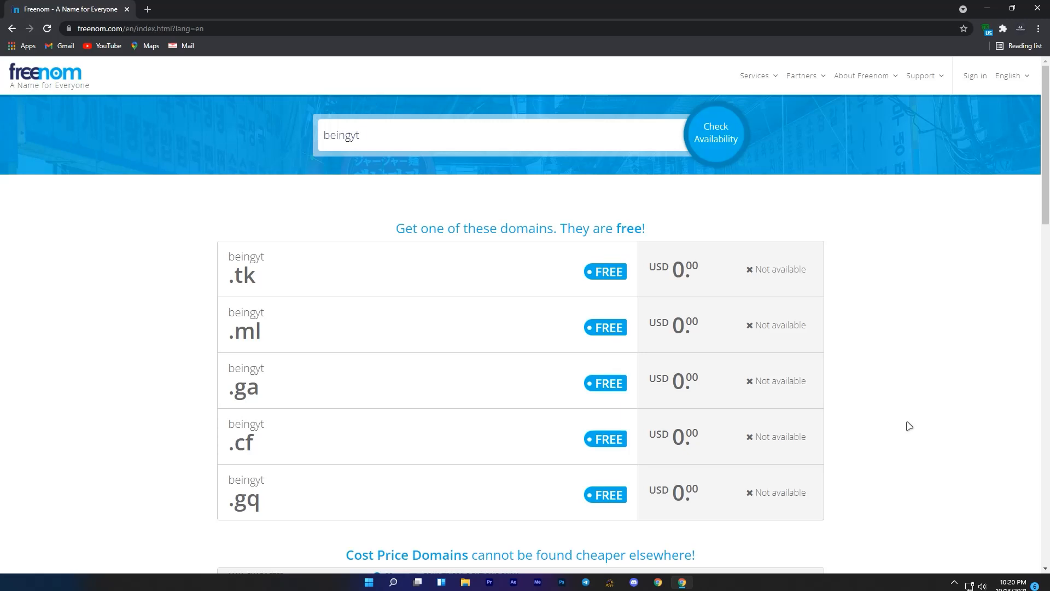
pyautogui.doubleClick(243, 276)
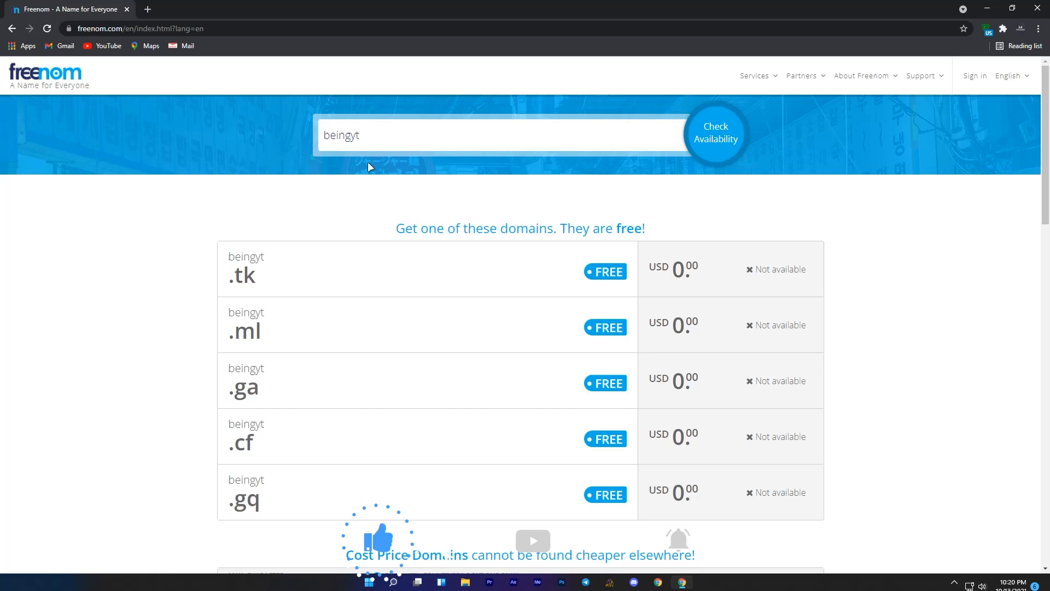
pyautogui.press('Backspace')
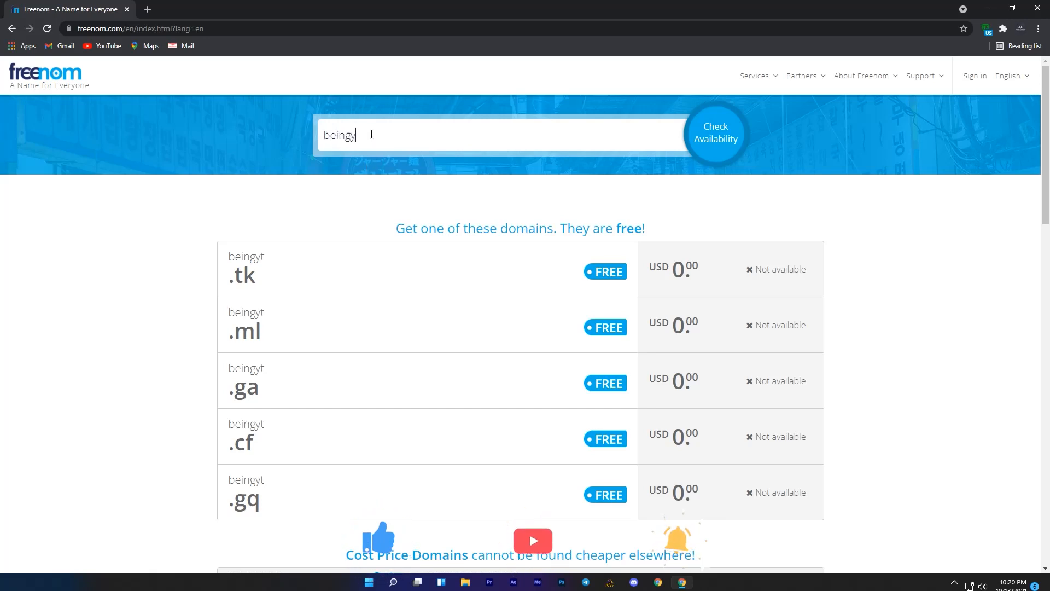
pyautogui.write('.tk')
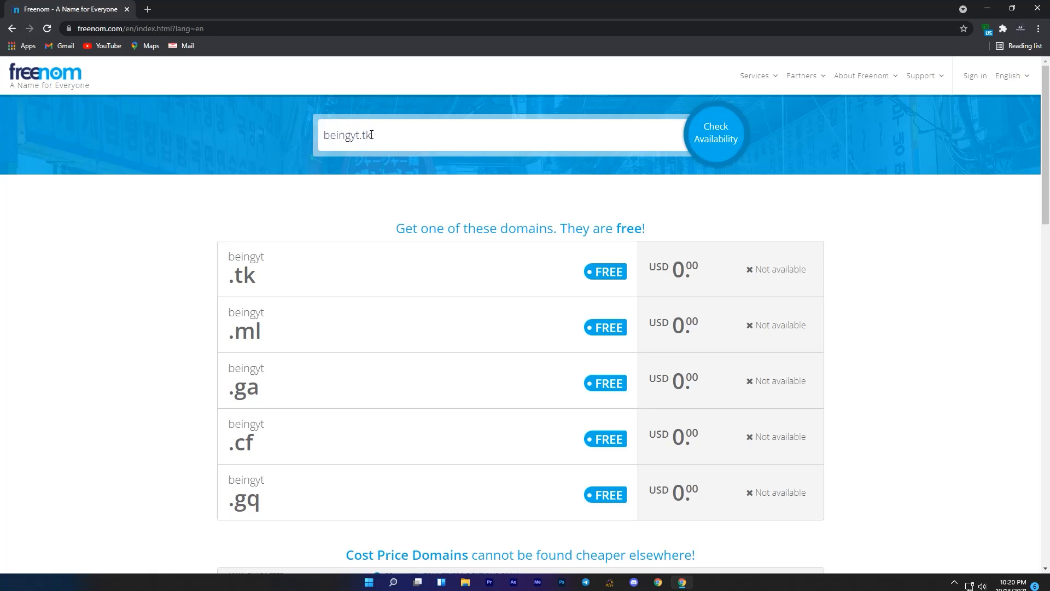
pyautogui.moveTo(267, 340)
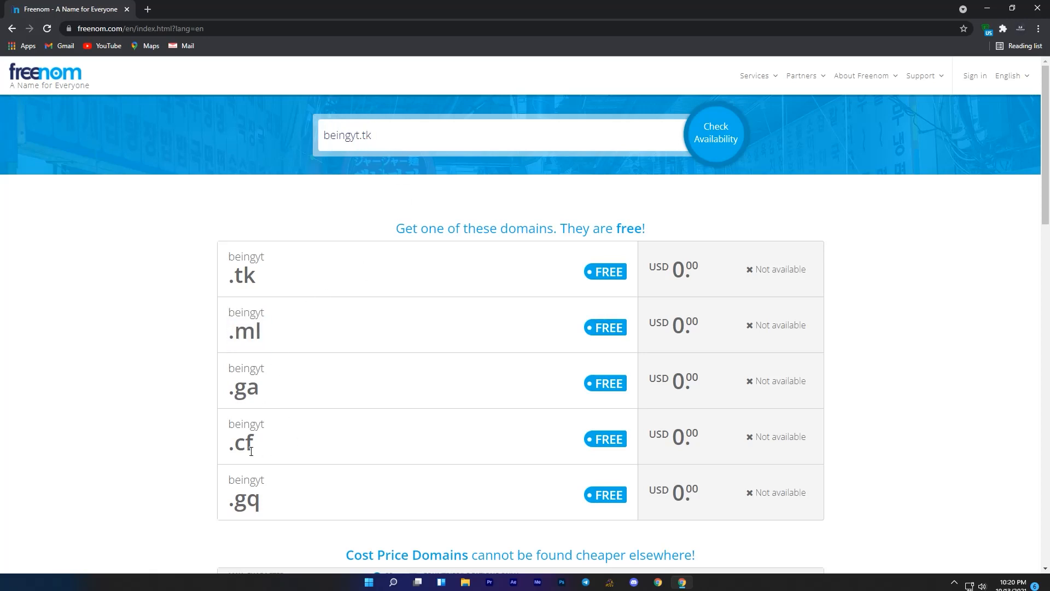
pyautogui.moveTo(251, 508)
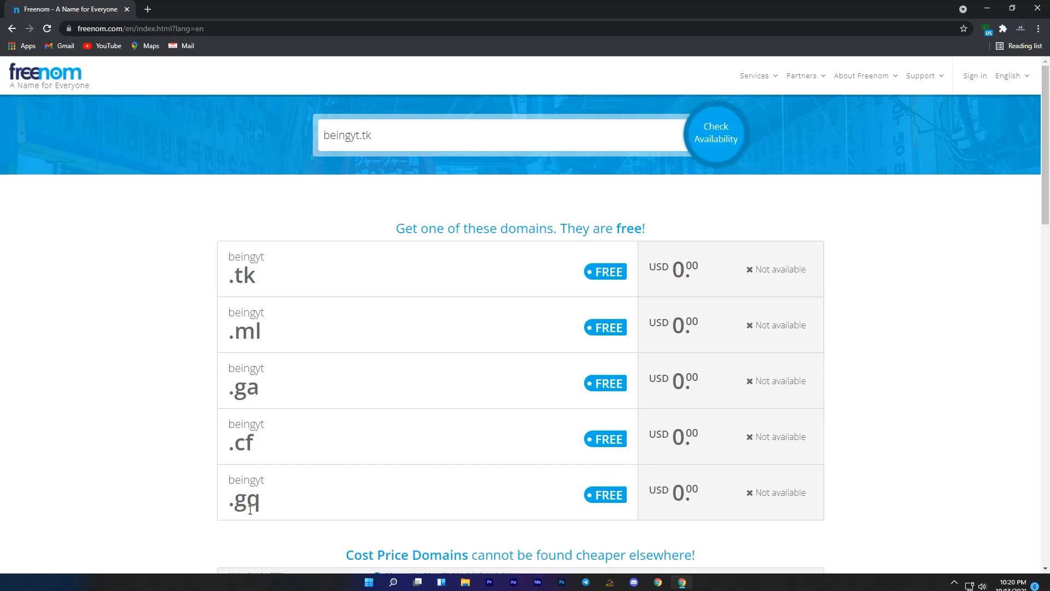
pyautogui.click(715, 132)
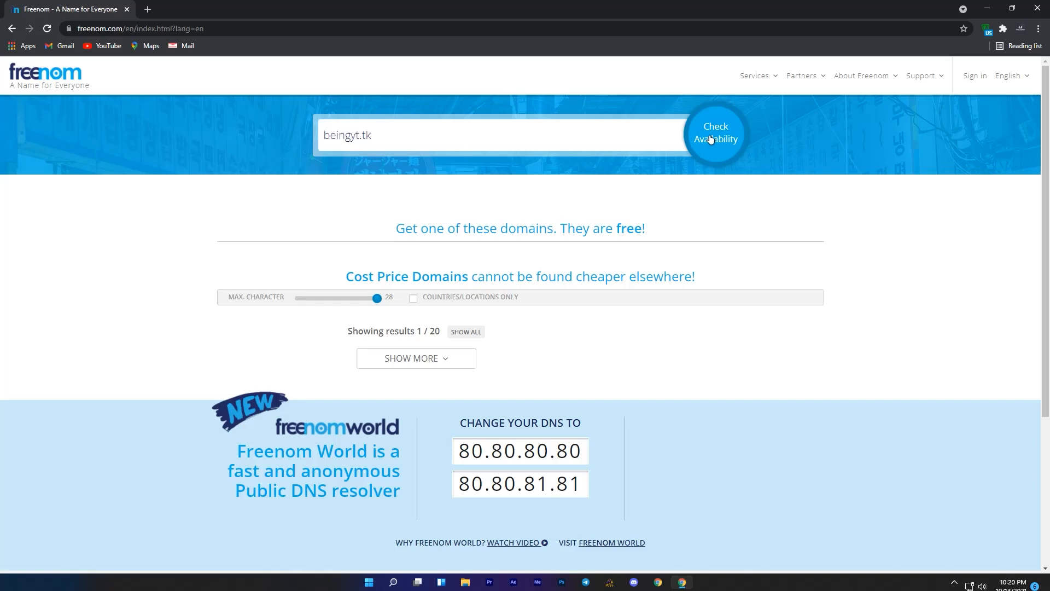
# - Add the available beingyt.tk to the cart and proceed to the cart page
pyautogui.click(715, 134)
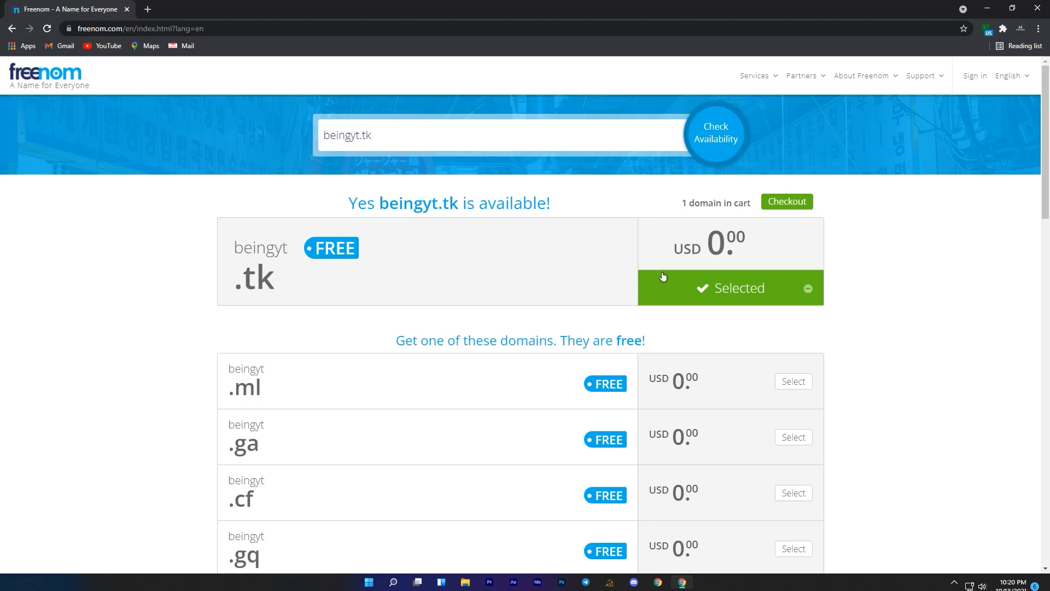
pyautogui.click(786, 202)
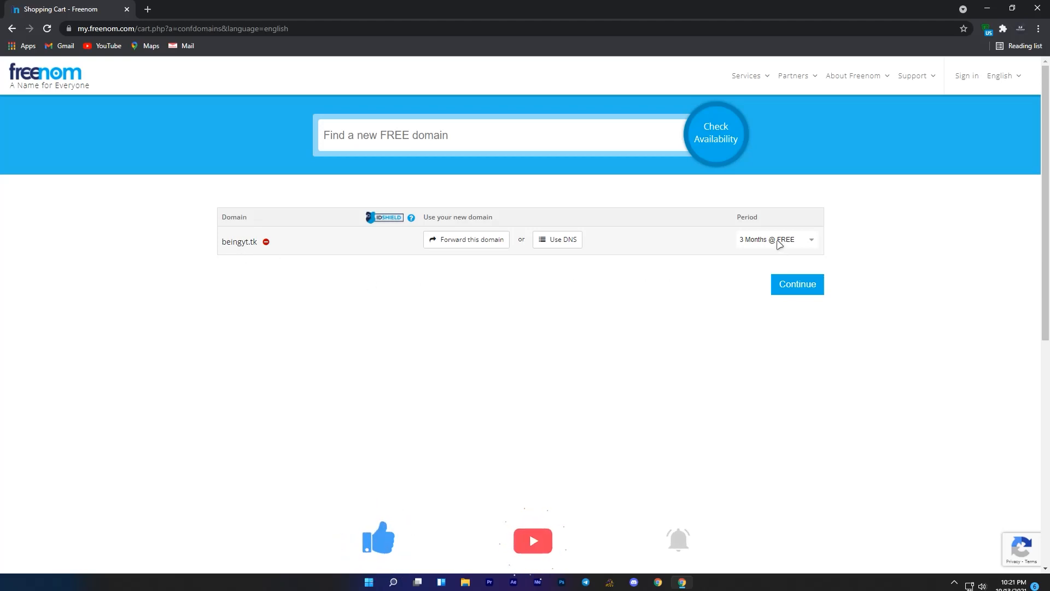
# - Choose the 12 Months @ FREE period for beingyt.tk and continue to Review & Checkout
pyautogui.click(775, 239)
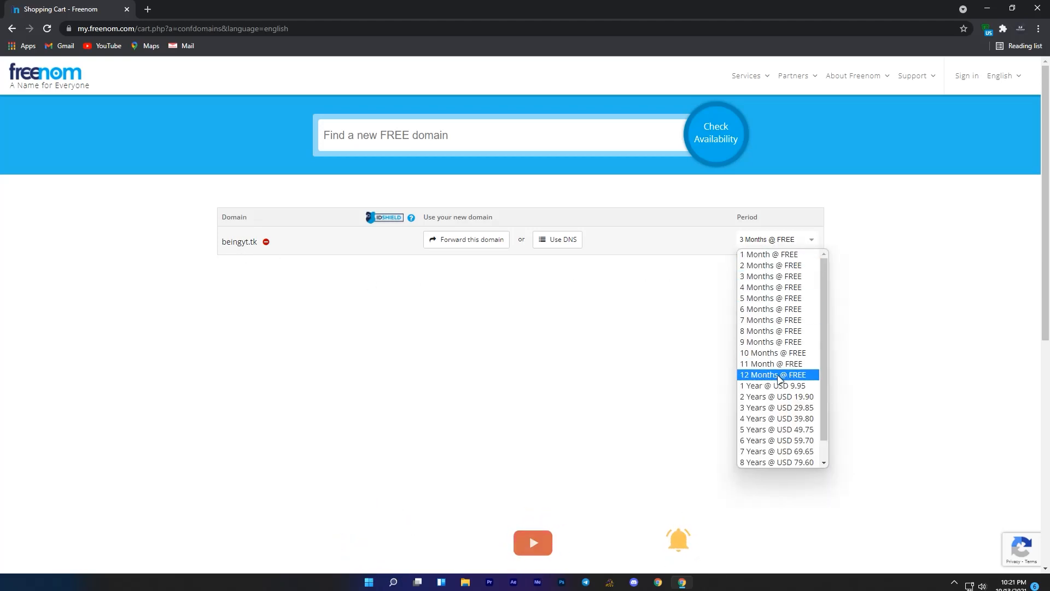
pyautogui.moveTo(777, 450)
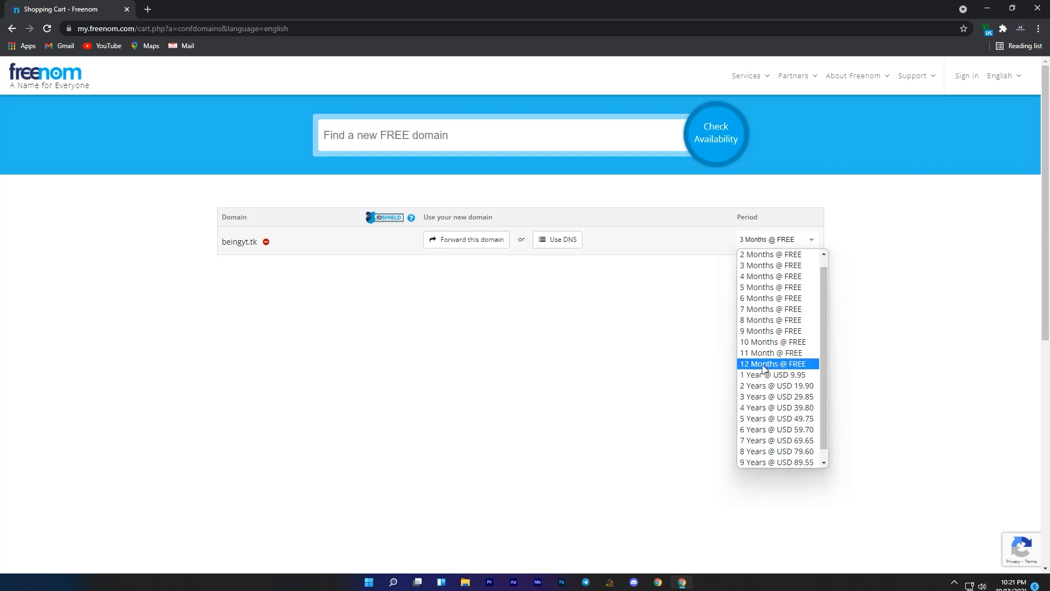
pyautogui.click(771, 363)
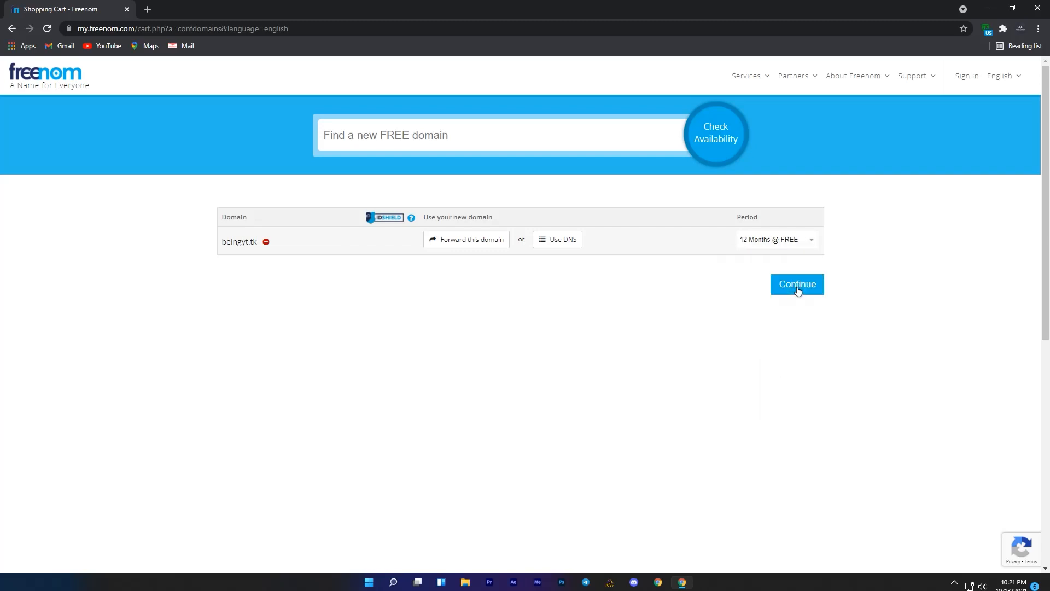
pyautogui.click(796, 285)
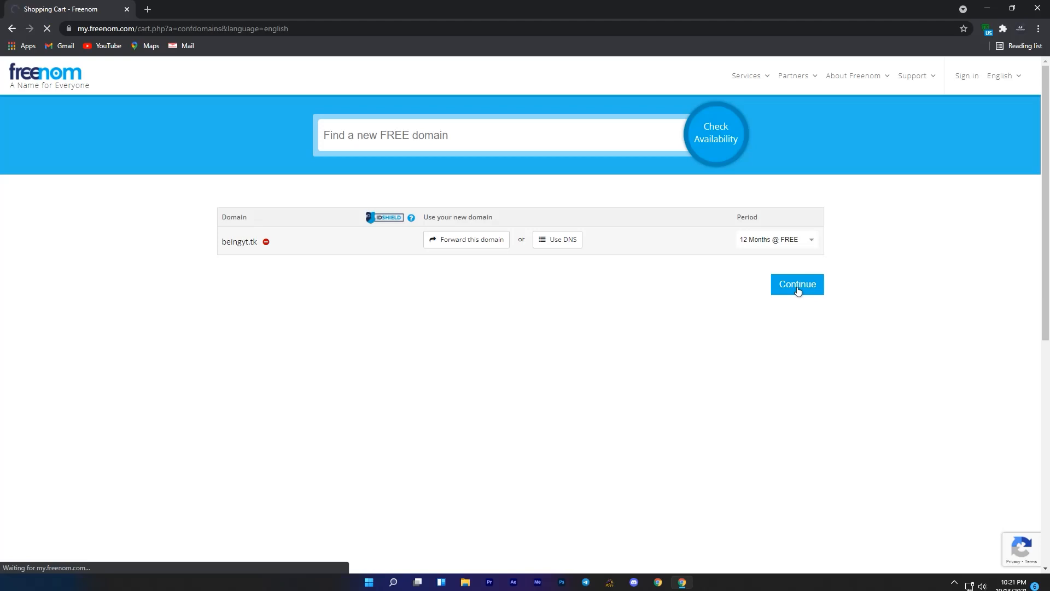
pyautogui.click(797, 284)
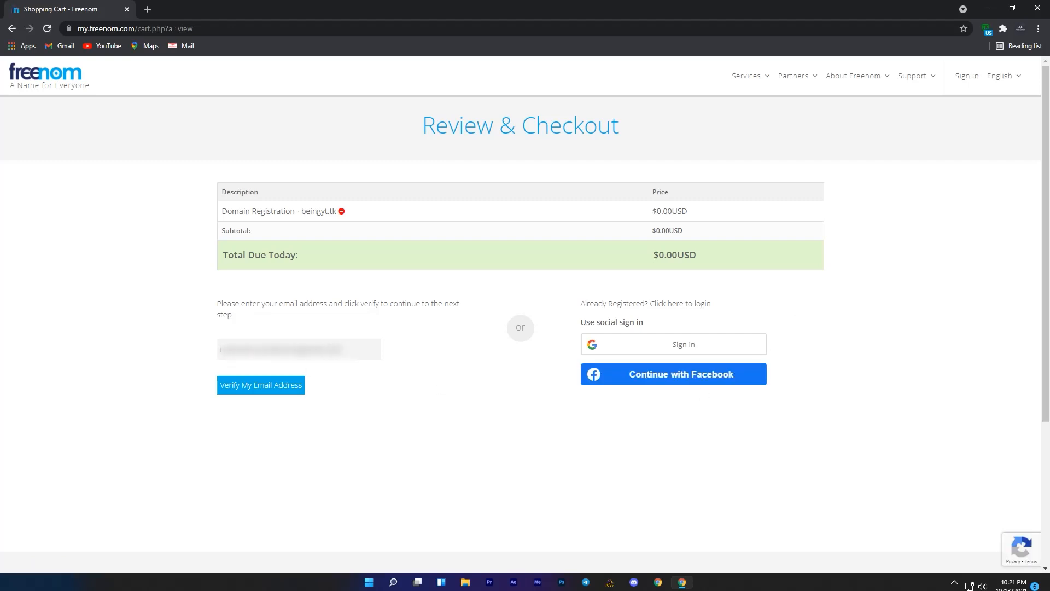
# - Send the Freenom verification link to the email and open a new tab for Gmail
pyautogui.click(260, 386)
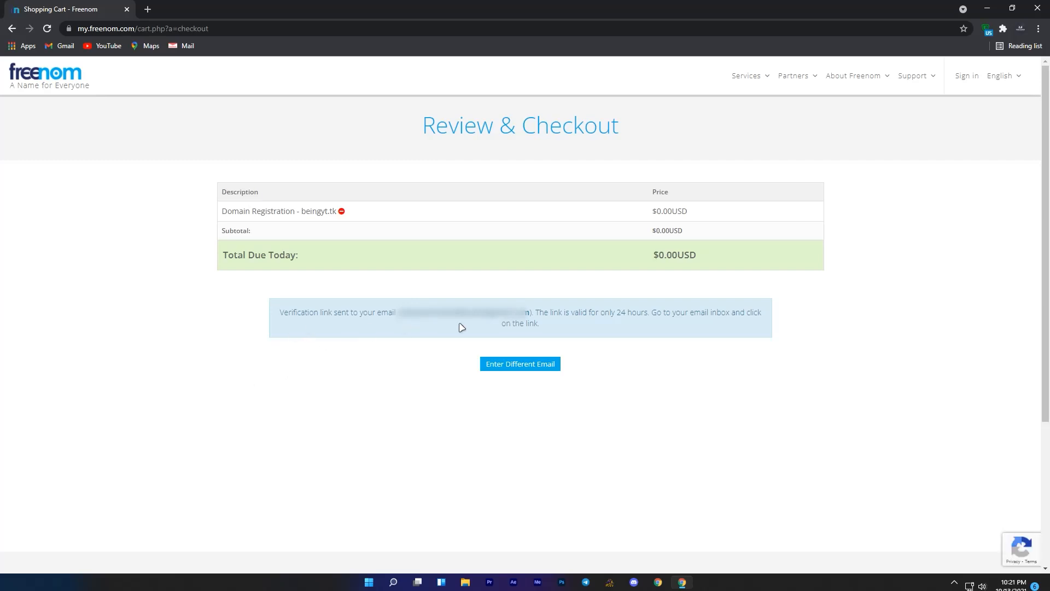
pyautogui.moveTo(214, 62)
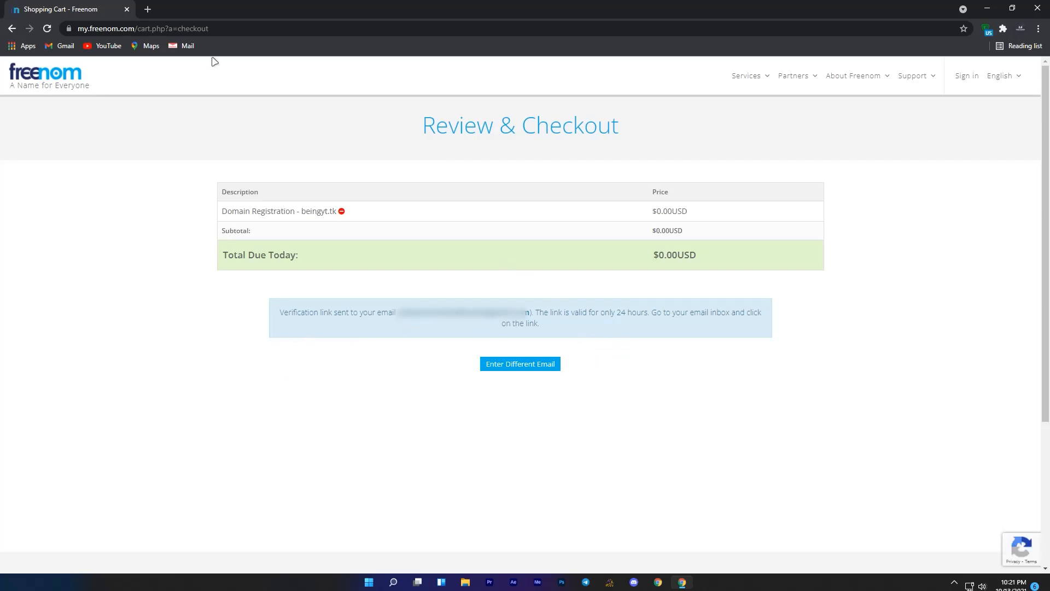
pyautogui.click(276, 9)
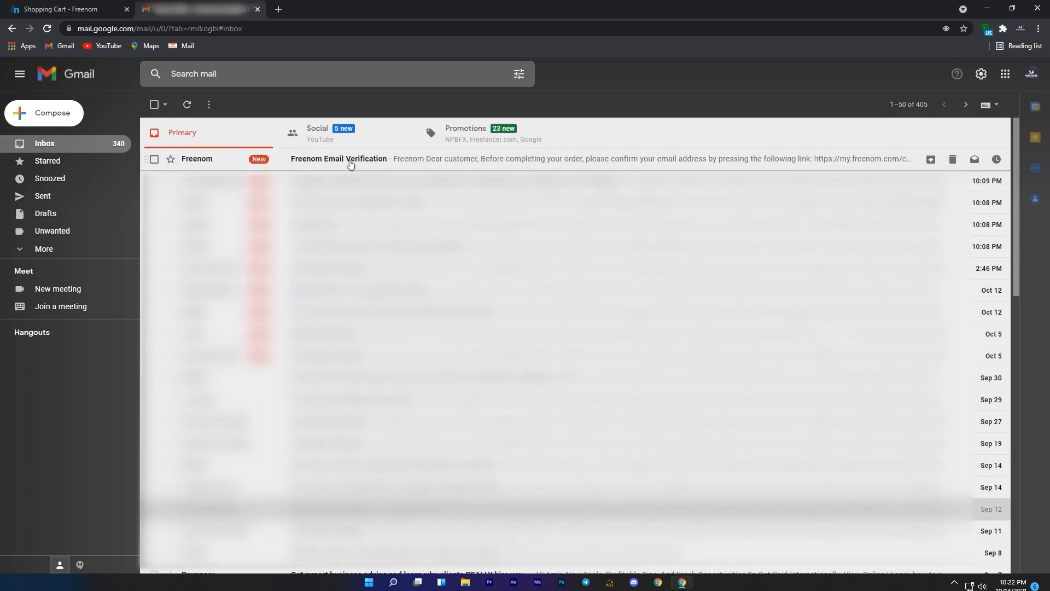
# - Open the Freenom Email Verification message and follow its confirmation link
pyautogui.click(338, 159)
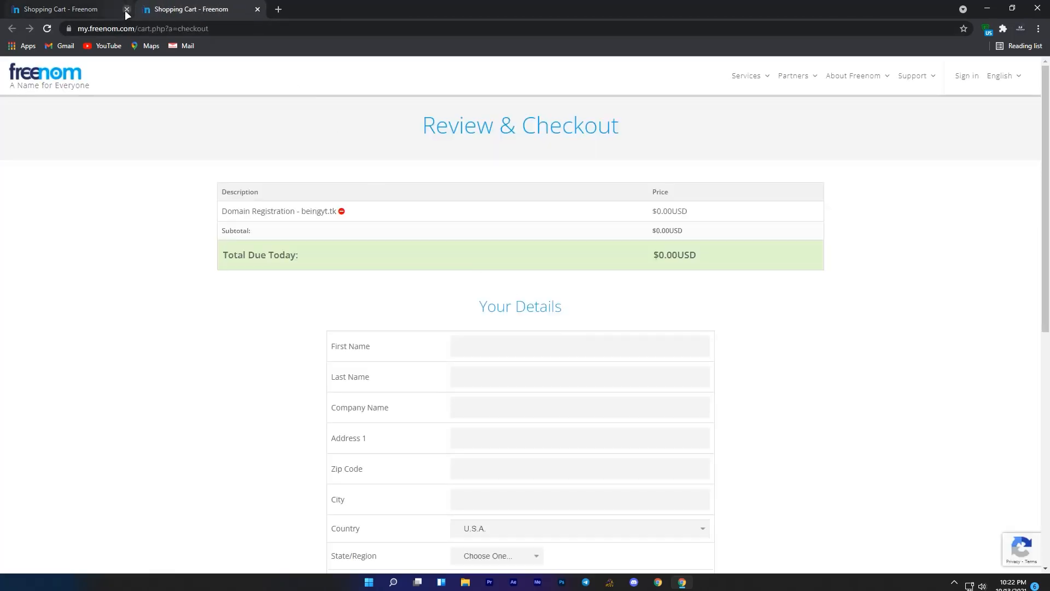
# - Close the old Shopping Cart tab and search Google for a fake US address
pyautogui.click(127, 9)
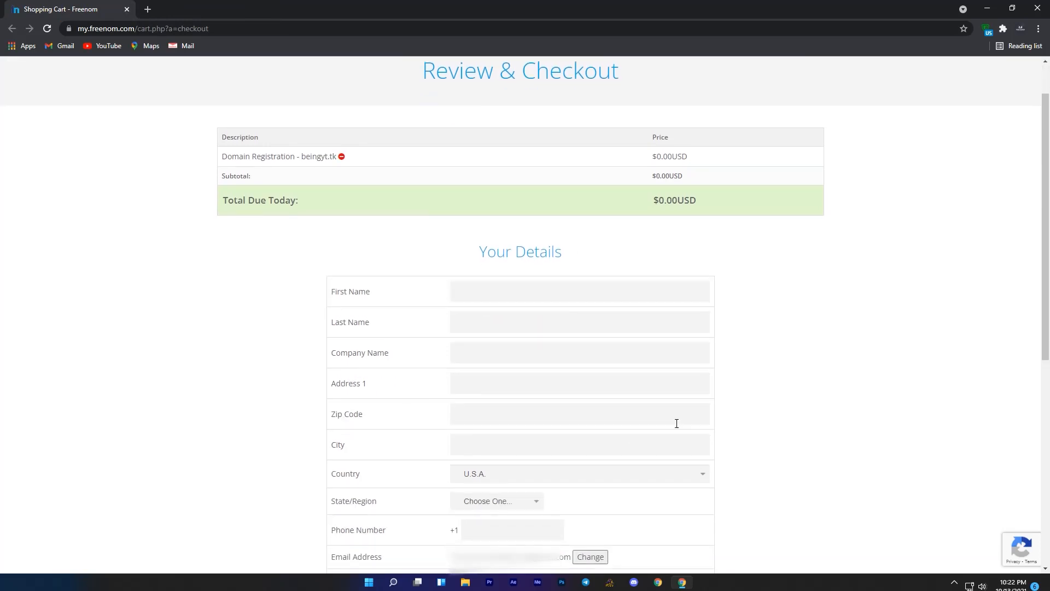
pyautogui.moveTo(768, 327)
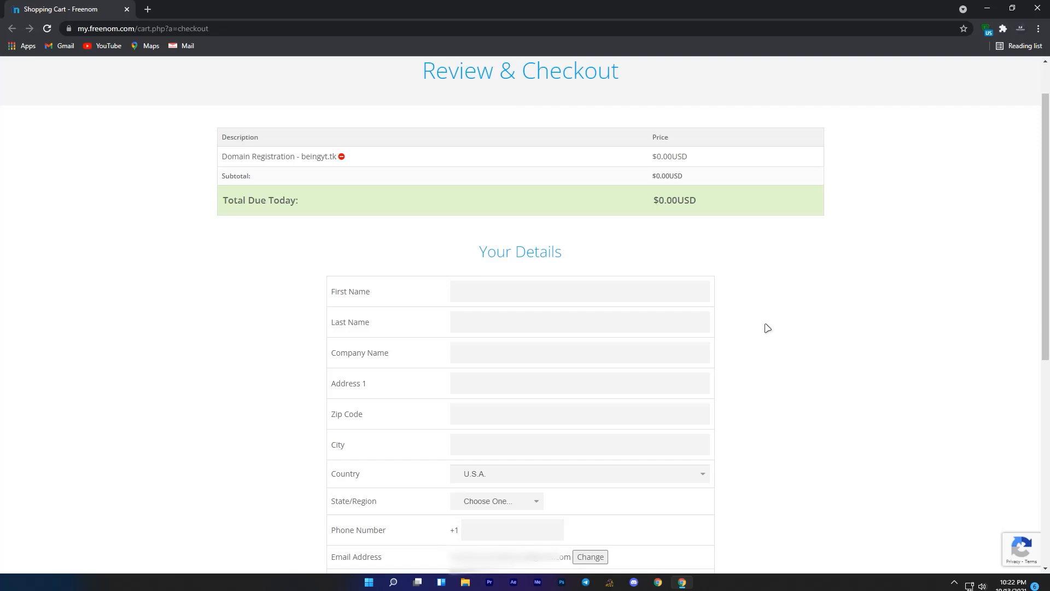
pyautogui.moveTo(167, 18)
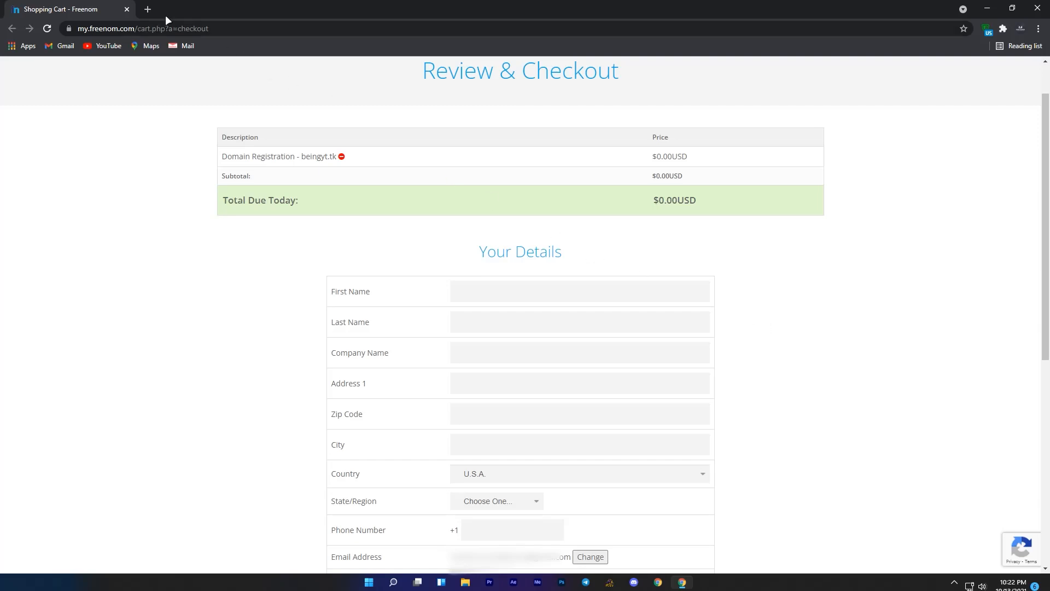
pyautogui.write('fake us a')
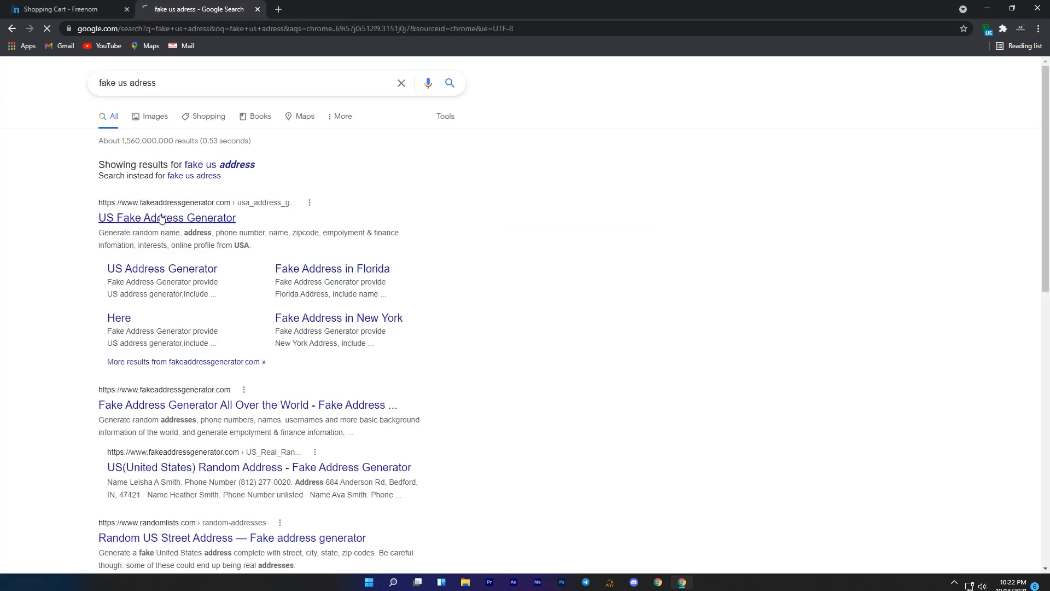
# - Copy the generated US identity's name, company and address into the Freenom details form and tick the terms agreement
pyautogui.click(167, 218)
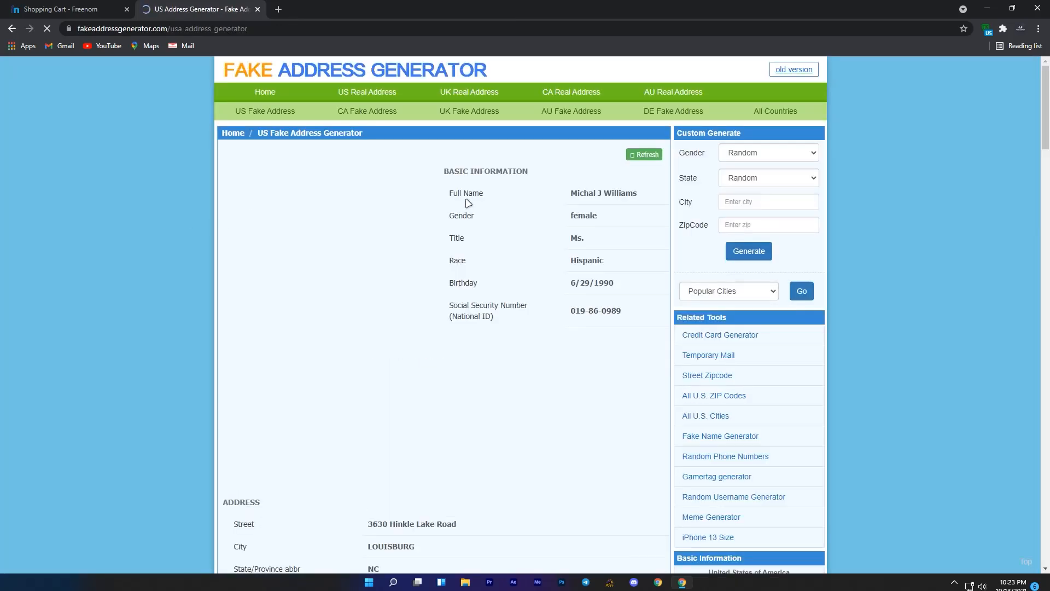
pyautogui.doubleClick(582, 193)
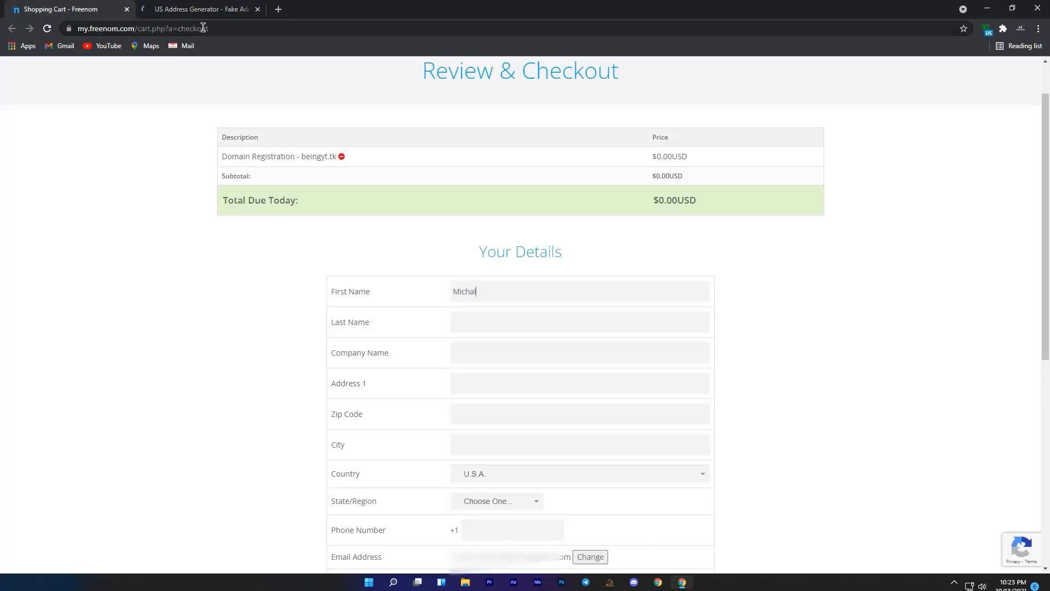
pyautogui.click(198, 9)
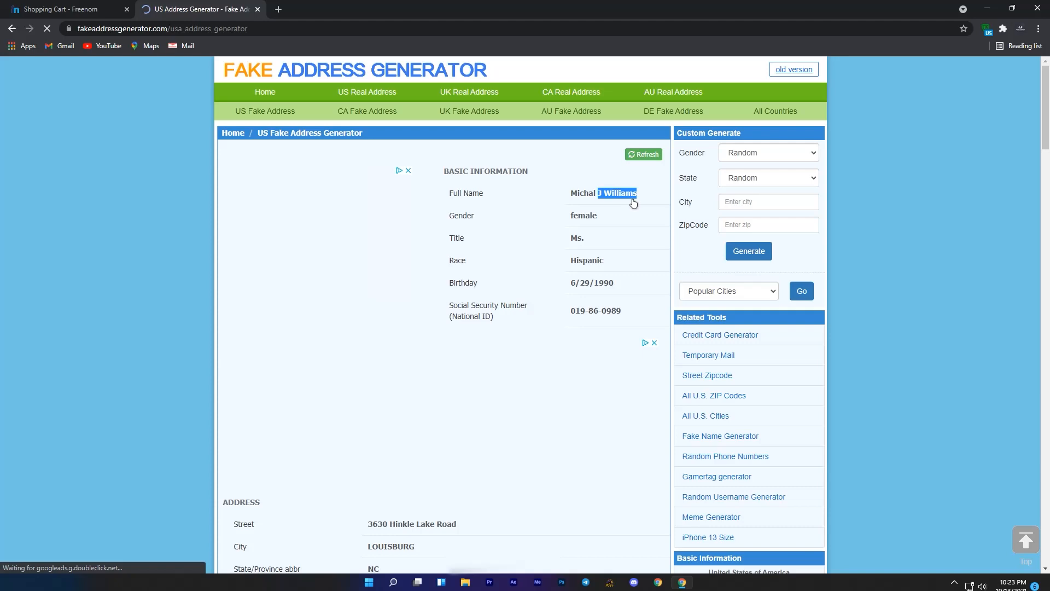
pyautogui.click(63, 9)
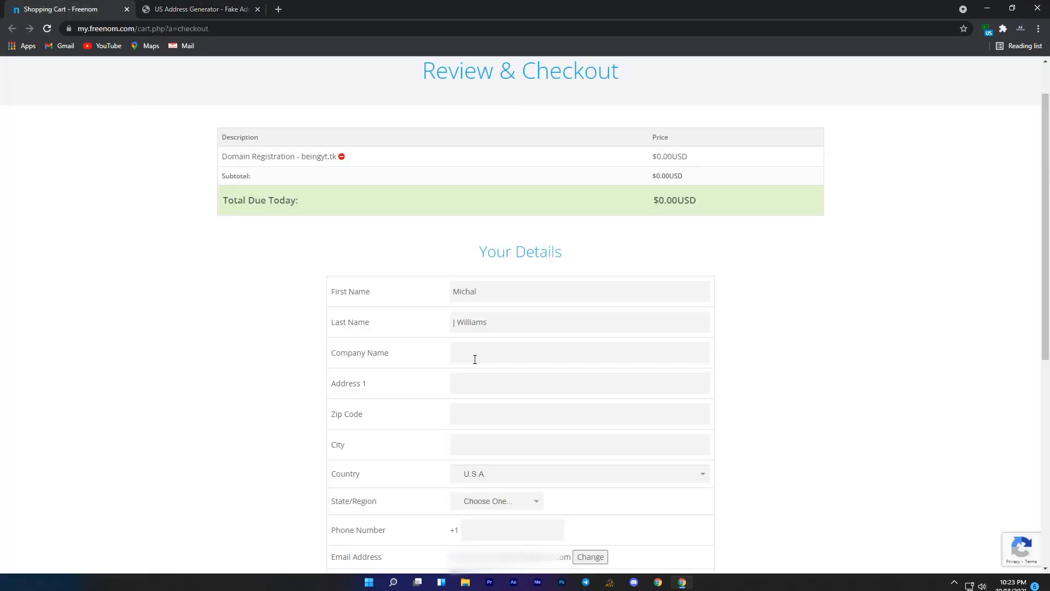
pyautogui.click(198, 9)
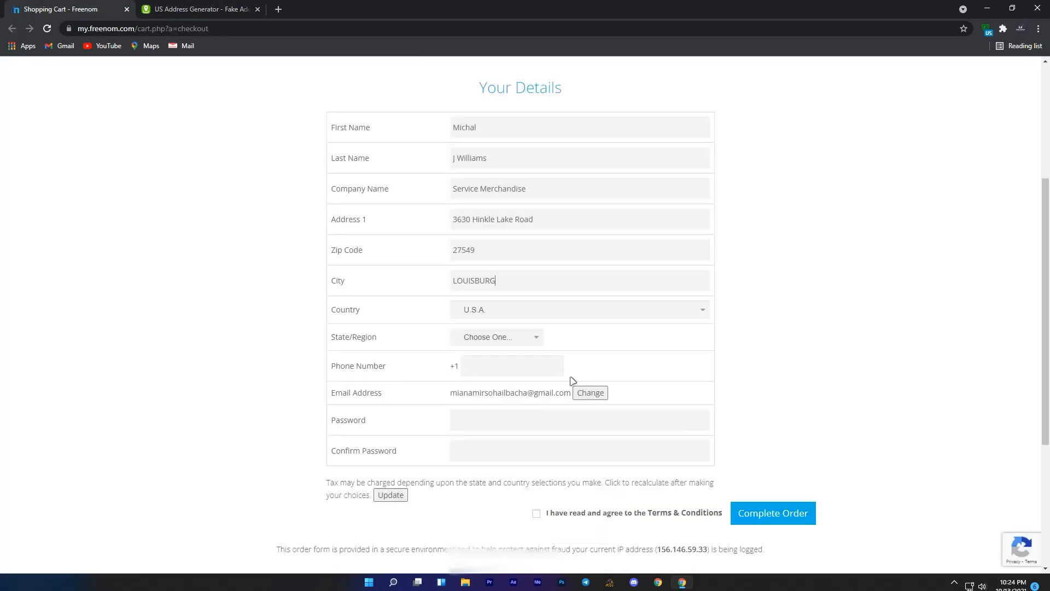
pyautogui.click(199, 9)
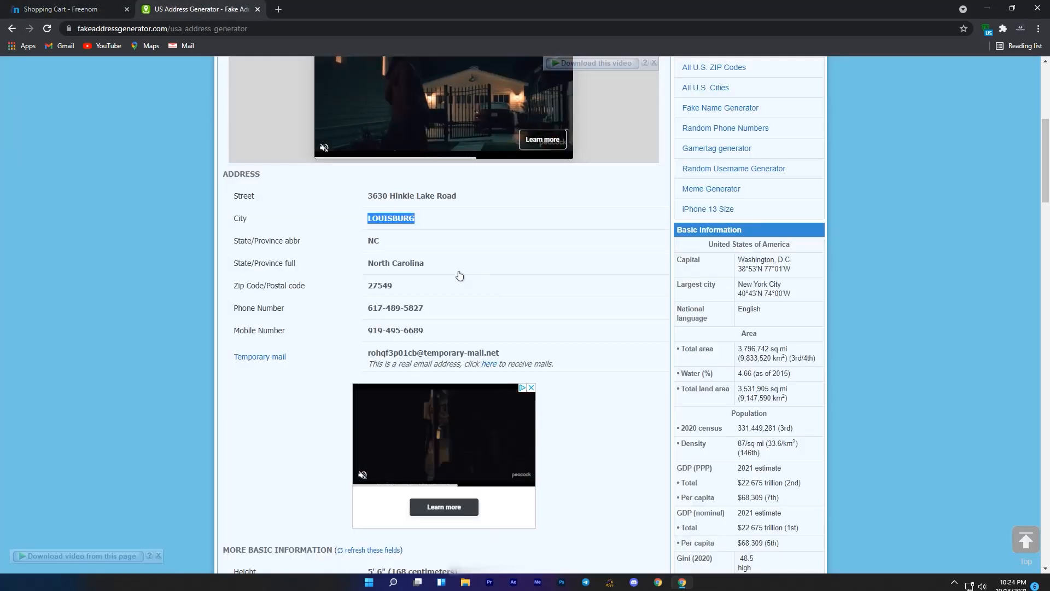
pyautogui.click(64, 9)
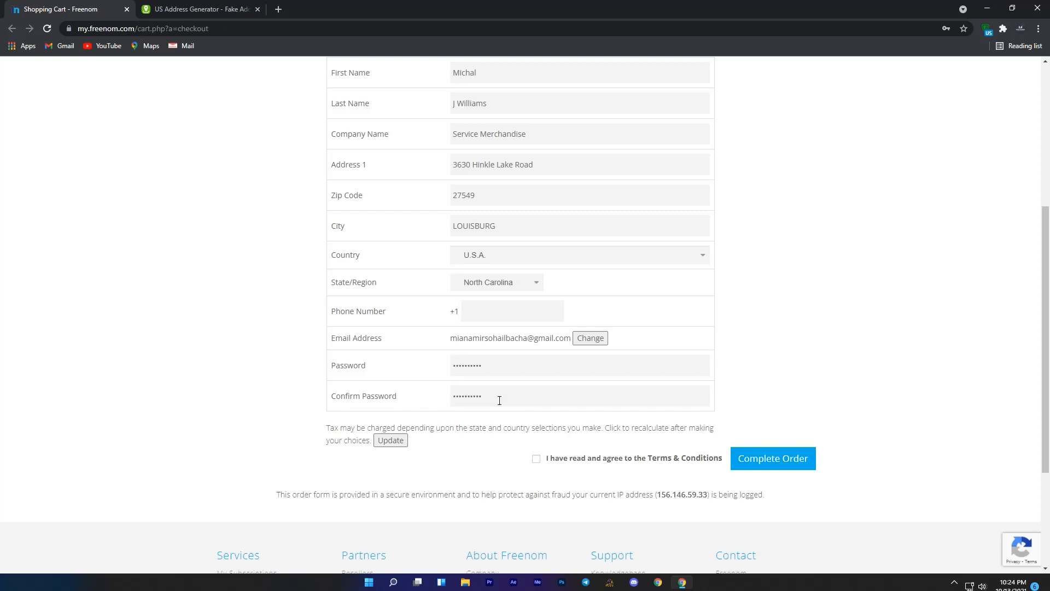
pyautogui.click(536, 459)
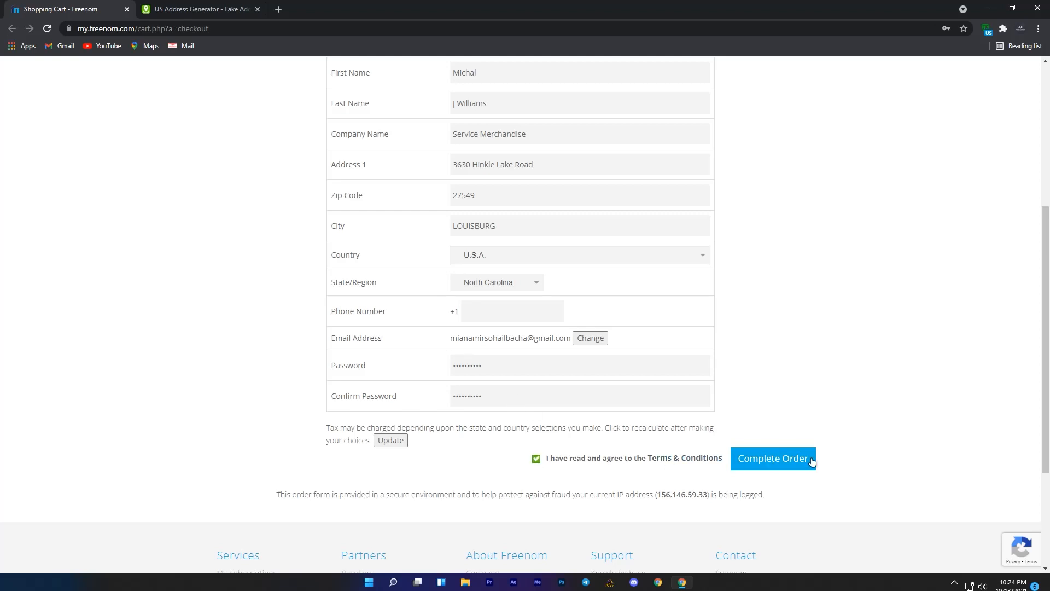
# - Complete the free beingyt.tk order and go on to the Client Area
pyautogui.click(774, 458)
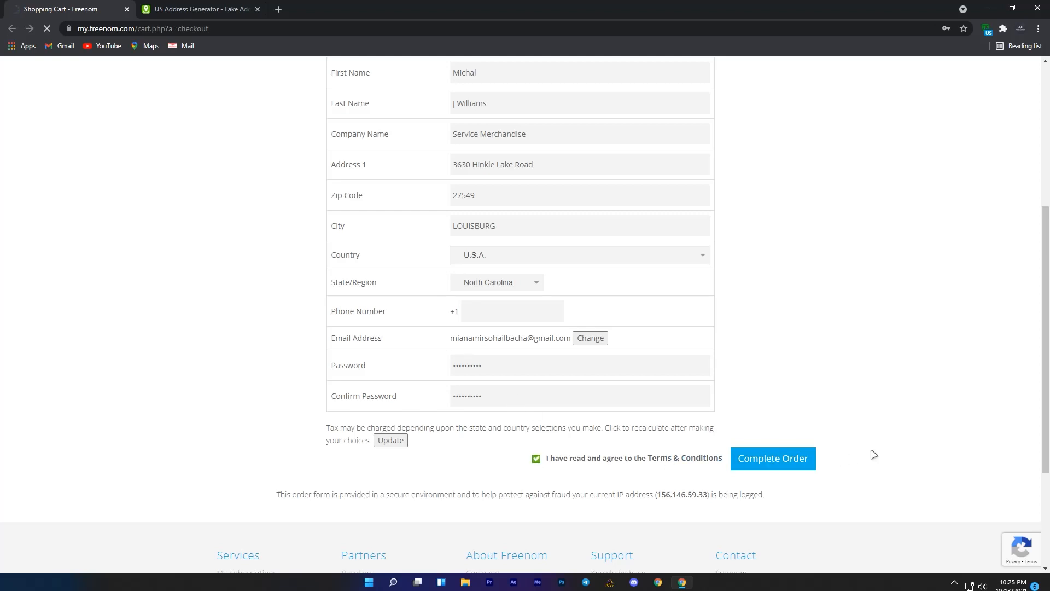
pyautogui.click(771, 459)
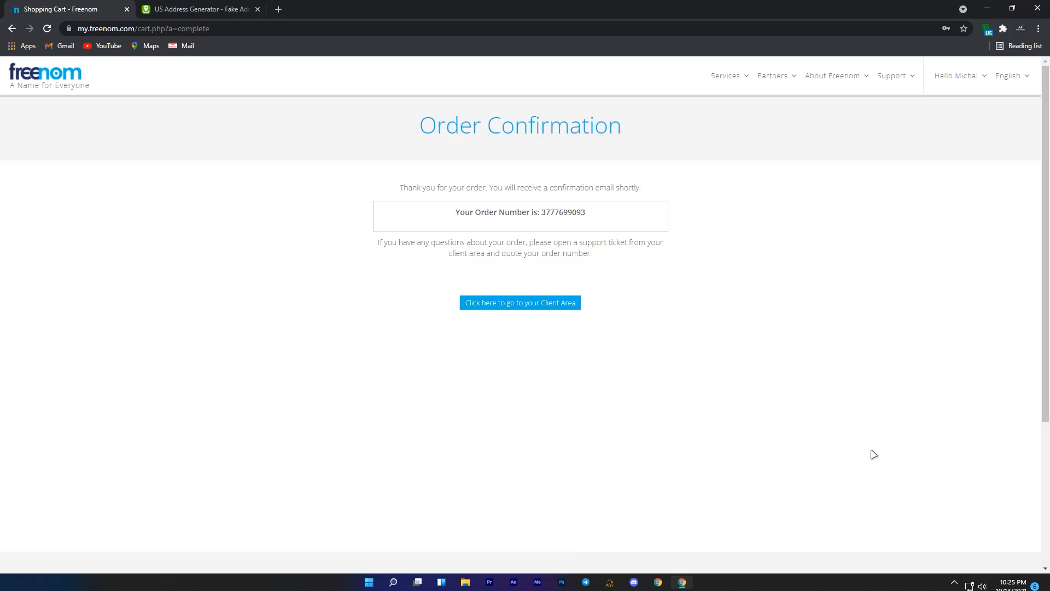
pyautogui.moveTo(628, 379)
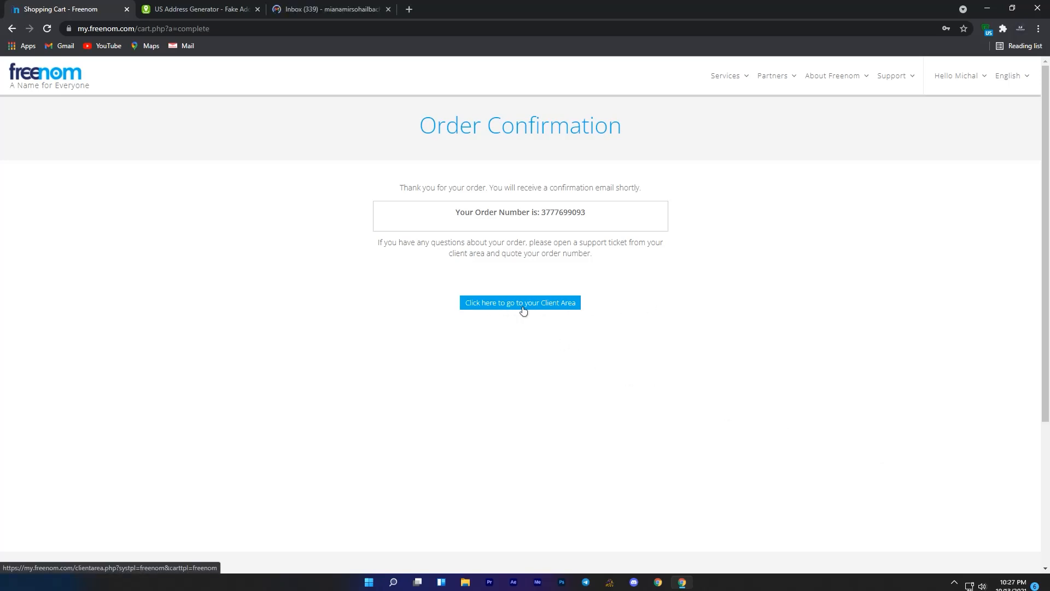
pyautogui.click(519, 301)
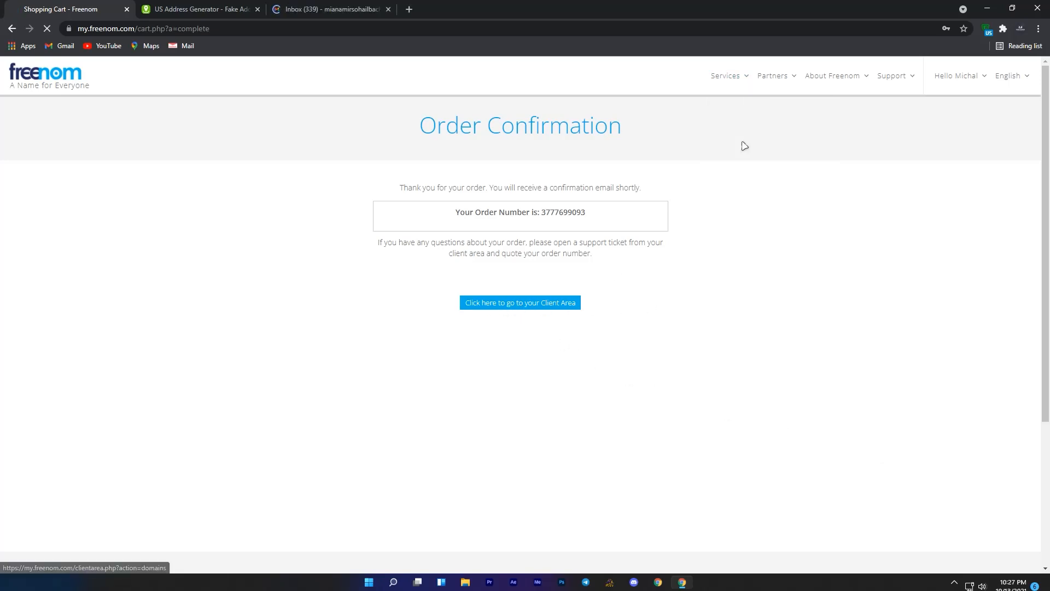
# - Sign in to Freenom and reach URL Forwarding under Management Tools for beingyt.tk
pyautogui.click(519, 302)
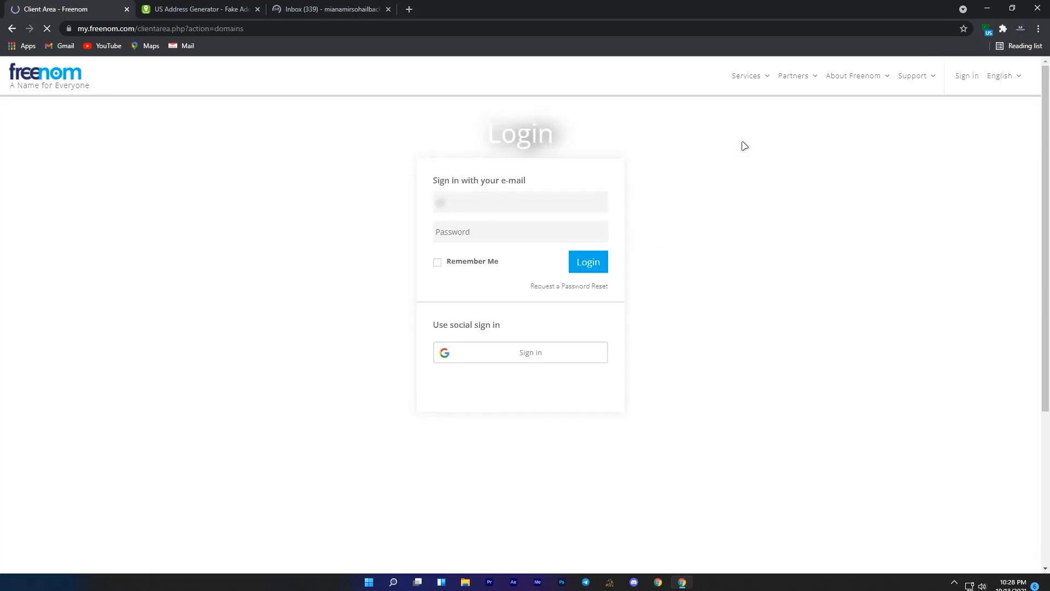
pyautogui.click(519, 232)
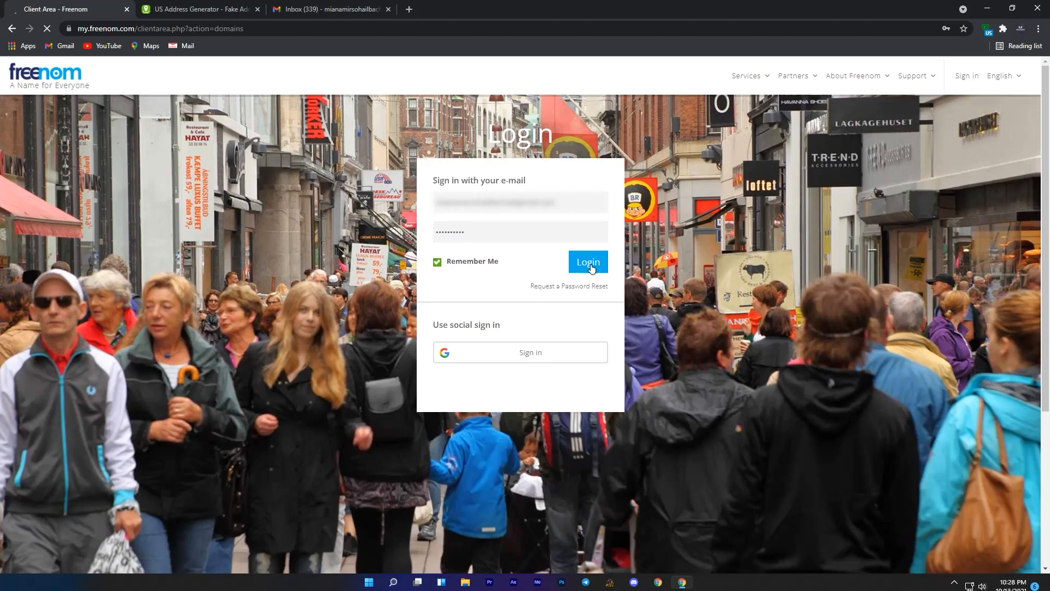
pyautogui.click(587, 261)
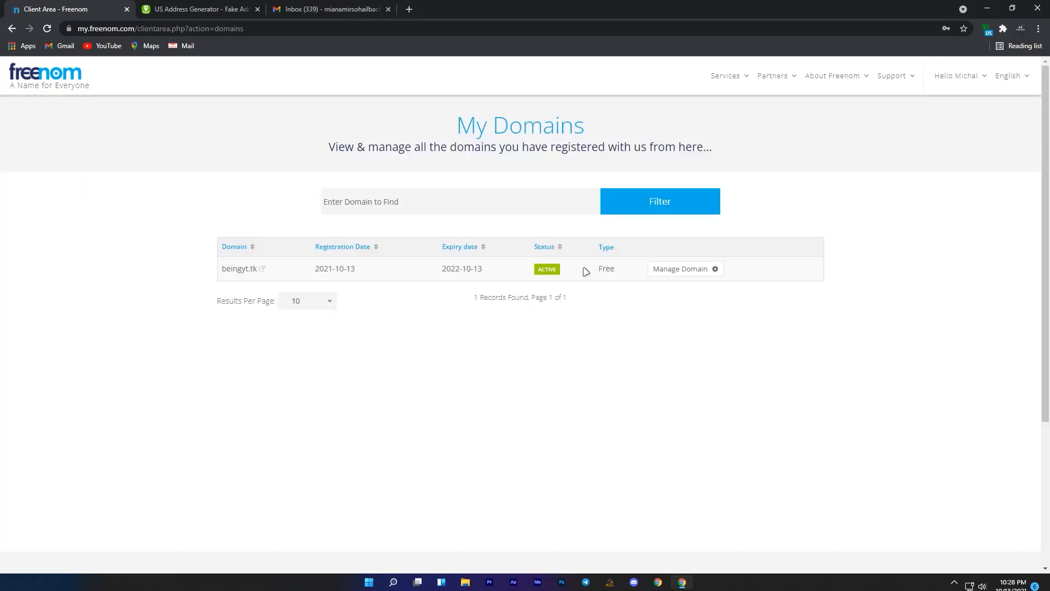
pyautogui.click(679, 269)
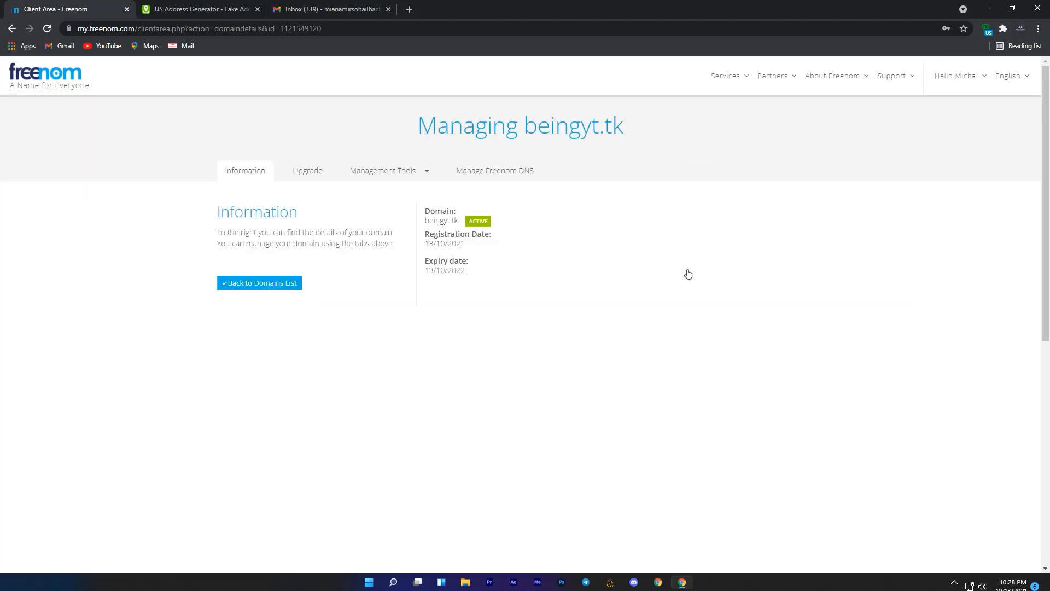
pyautogui.click(385, 170)
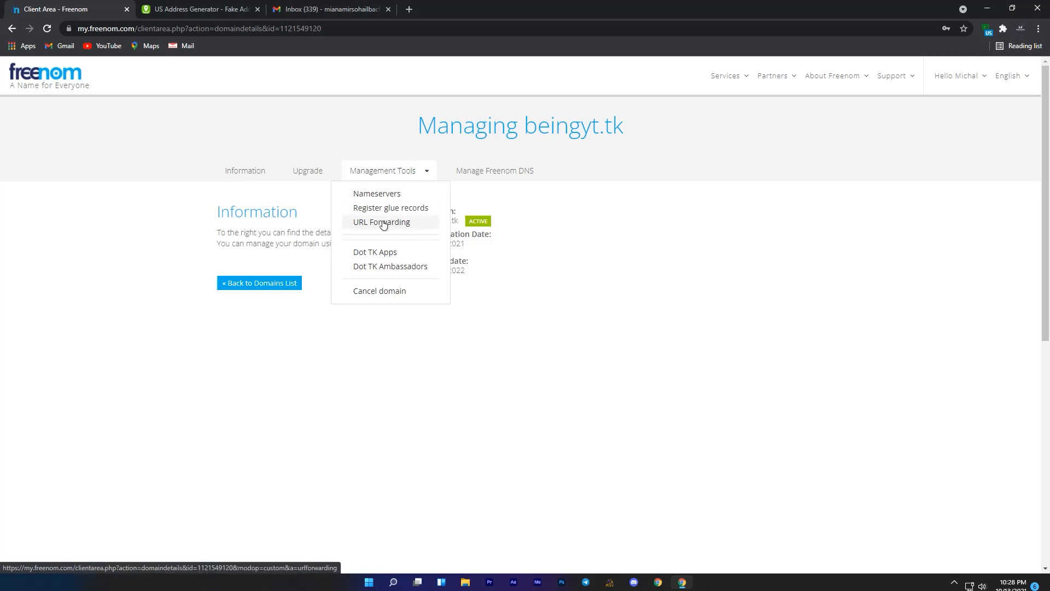
pyautogui.click(380, 222)
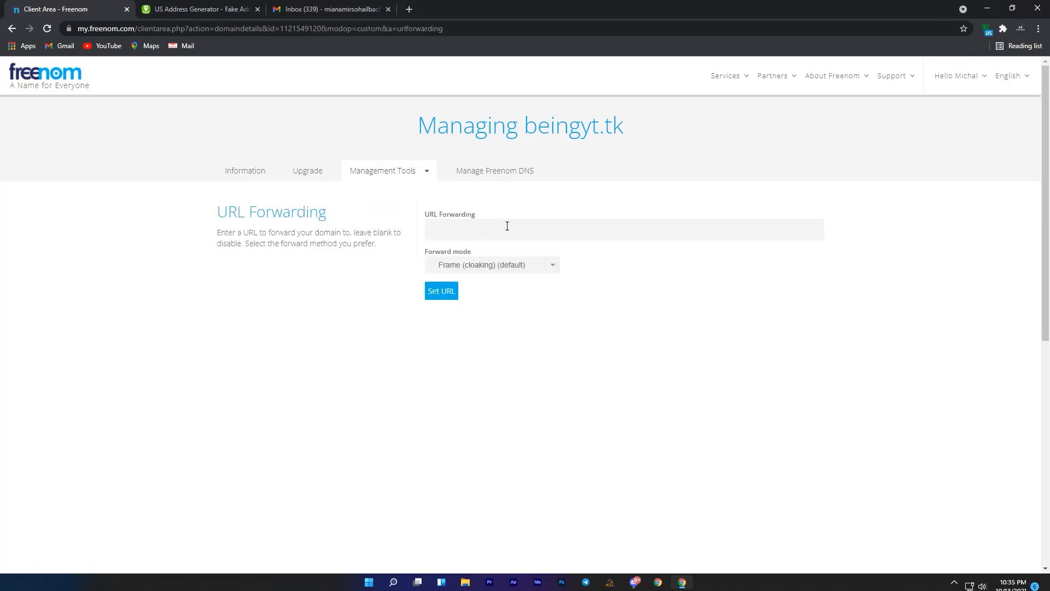
pyautogui.write('https://replit.com/@Rogmit/dashboard#README.md')
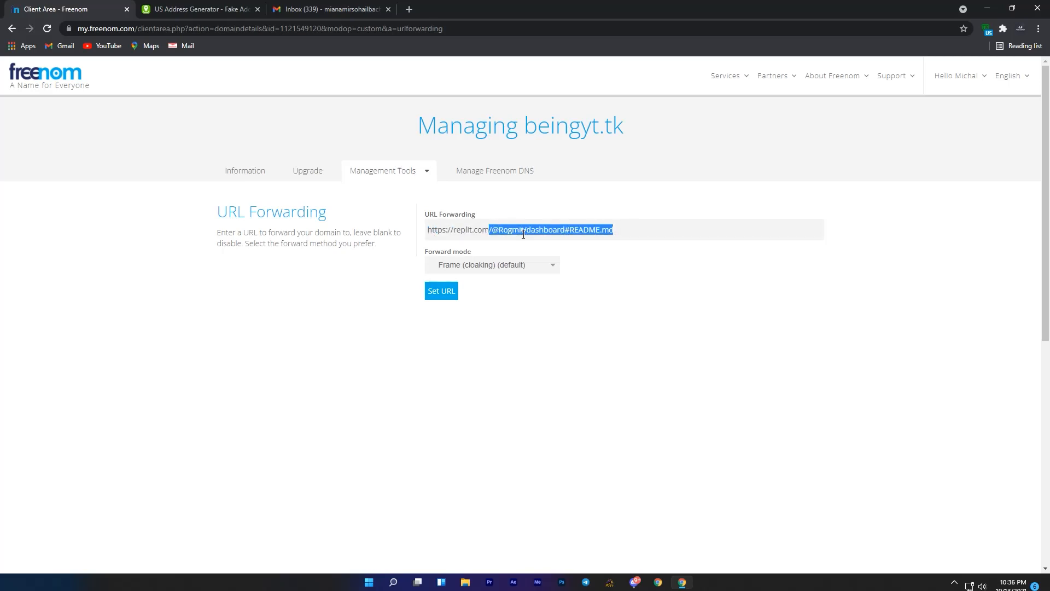
pyautogui.click(441, 290)
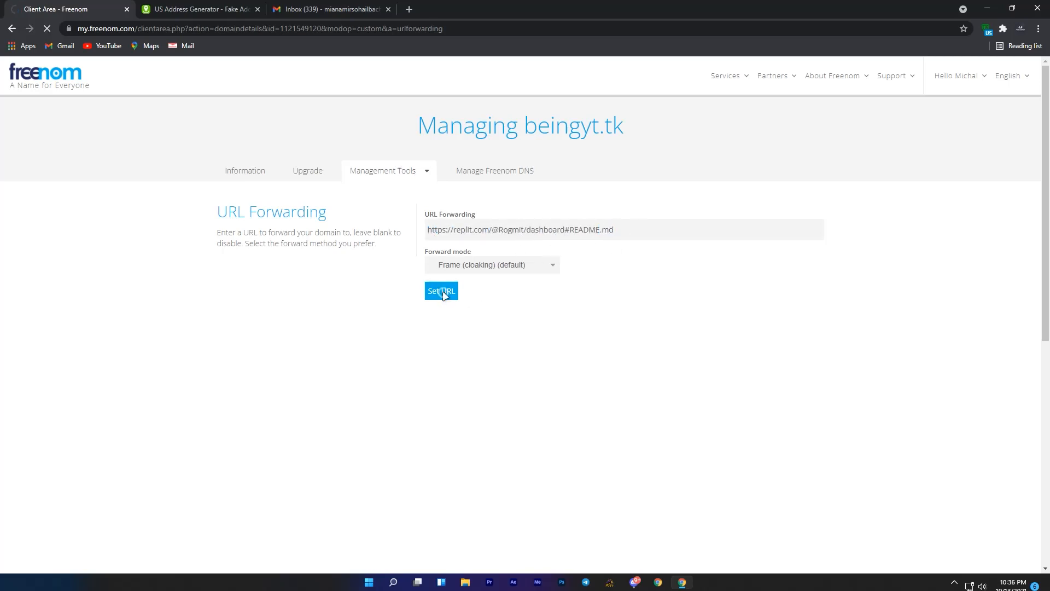
pyautogui.click(441, 291)
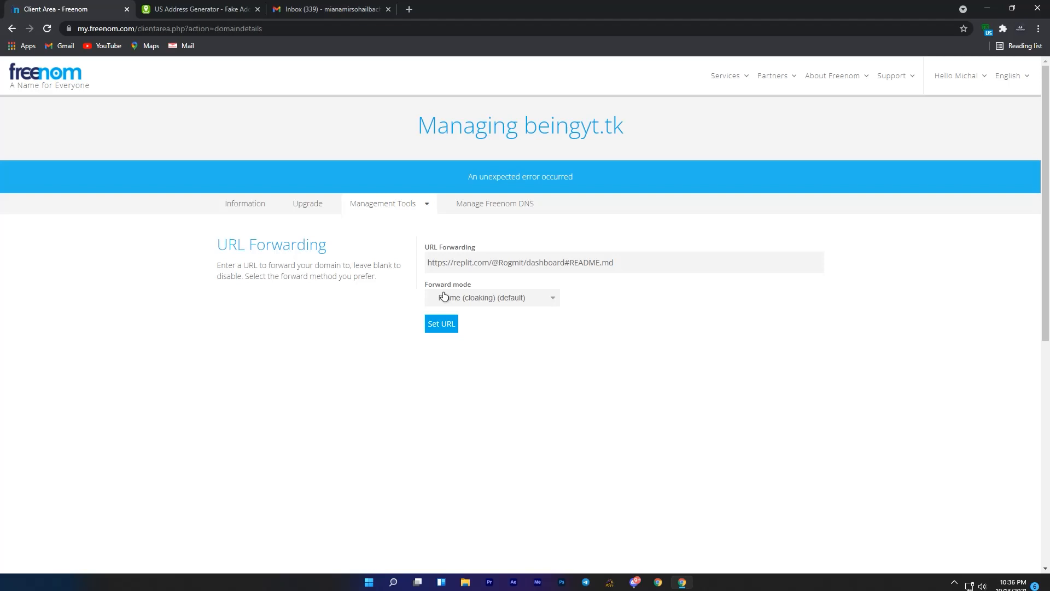
pyautogui.click(440, 324)
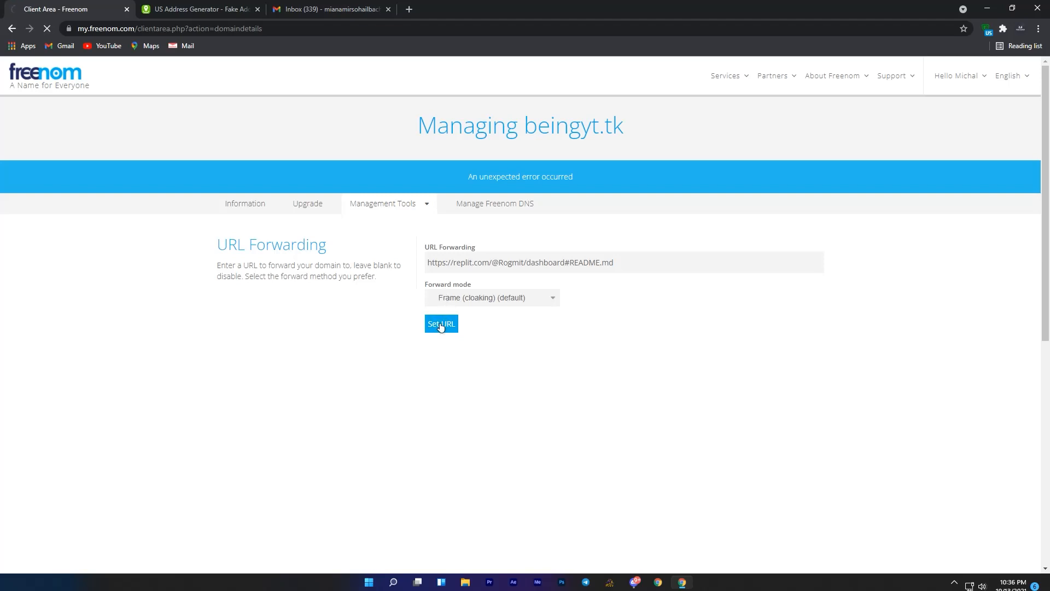
pyautogui.click(441, 324)
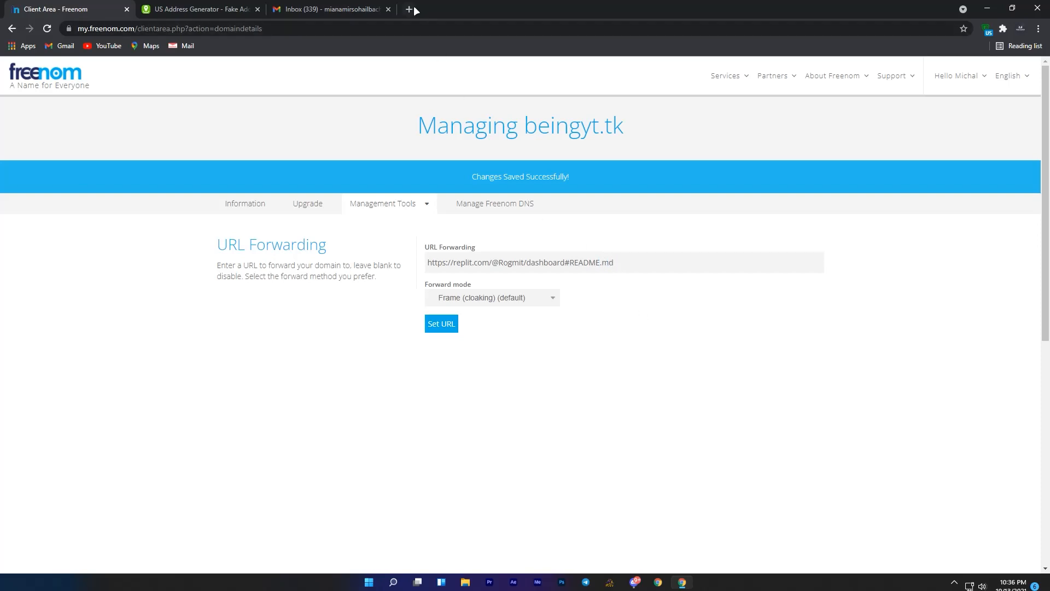
# - Enter 'beingyt.' in a new tab's address bar to load the forwarded Replit dashboard page
pyautogui.write('beingyt.')
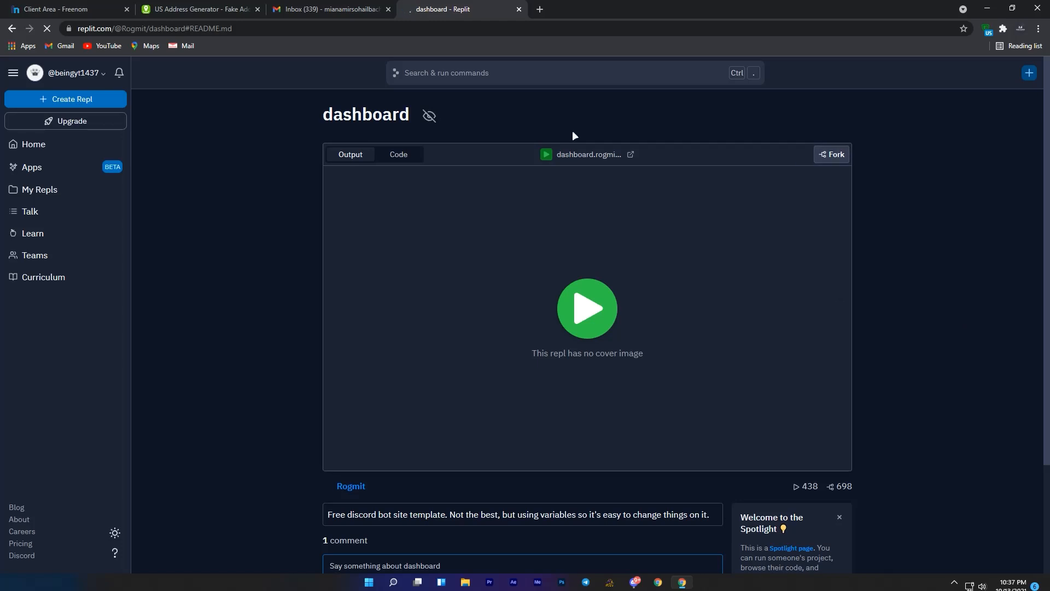
pyautogui.moveTo(234, 271)
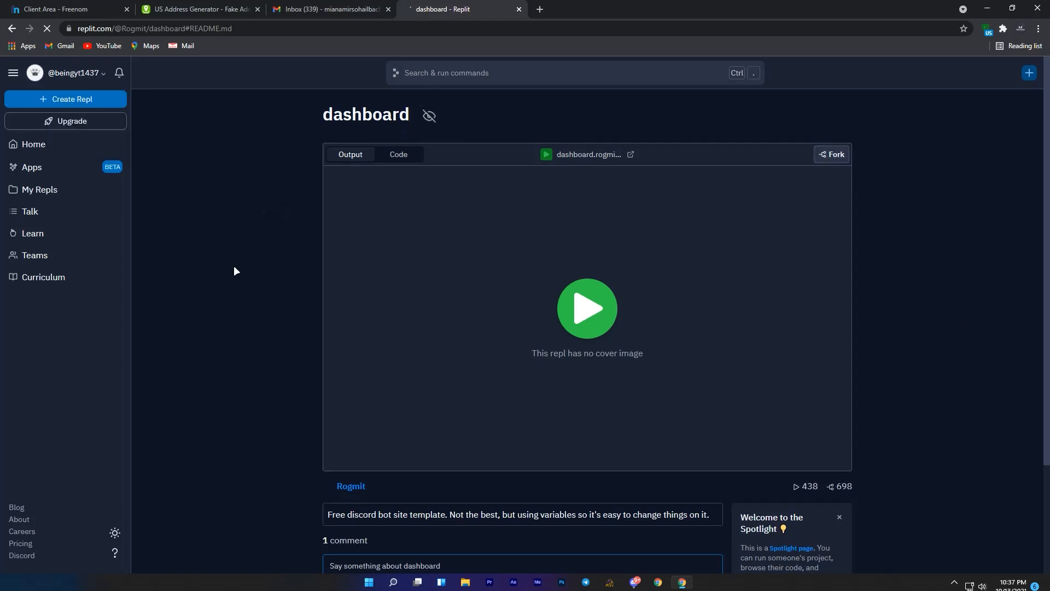